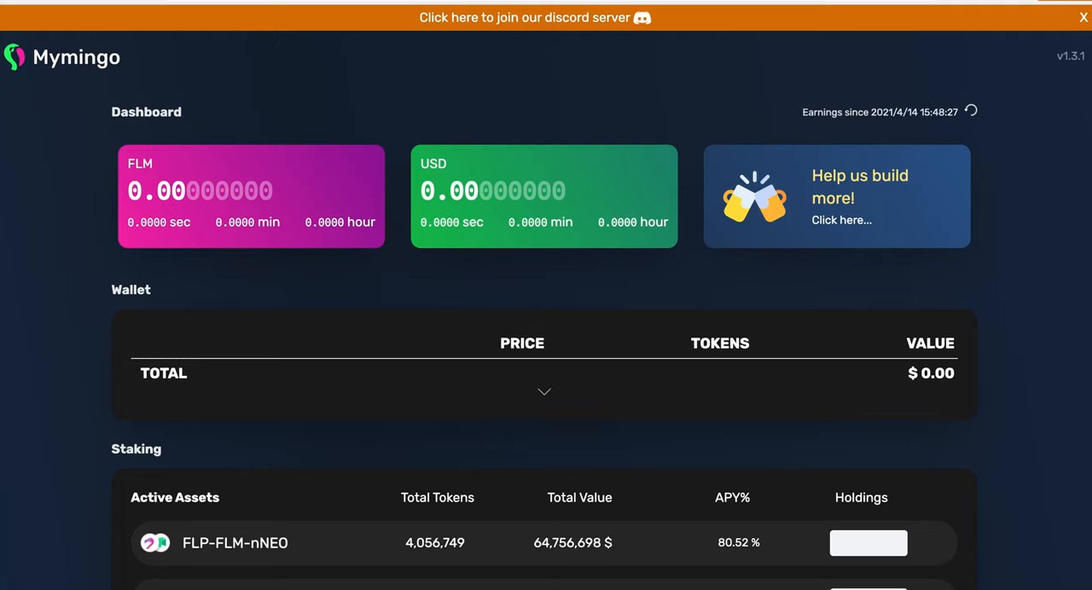
Scroll through the dashboard down to the seven-pool Staking list with empty holdings fields
{"action": "scroll", "scroll_direction": "down", "scroll_amount": 3}
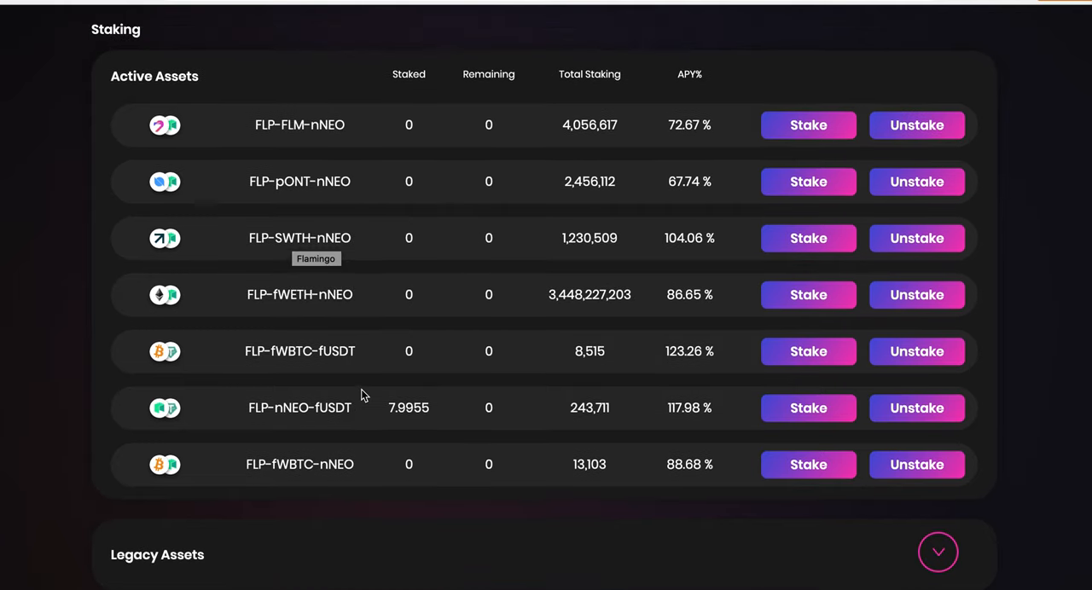
{"action": "scroll", "scroll_direction": "up", "scroll_amount": 3}
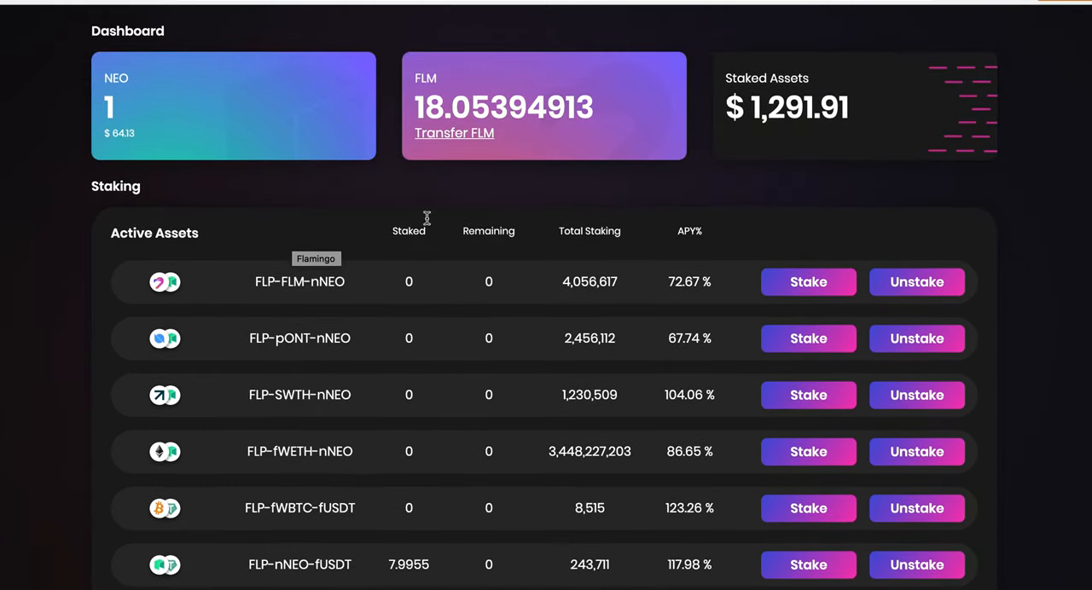
{"action": "scroll", "scroll_direction": "down", "scroll_amount": 3}
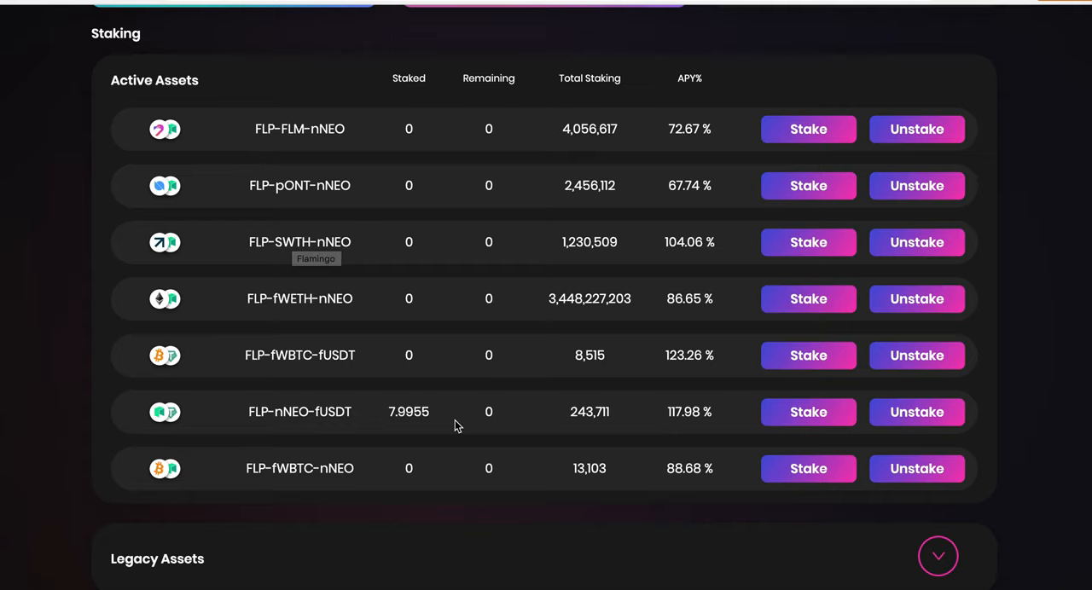
{"action": "scroll", "scroll_direction": "down", "scroll_amount": 3}
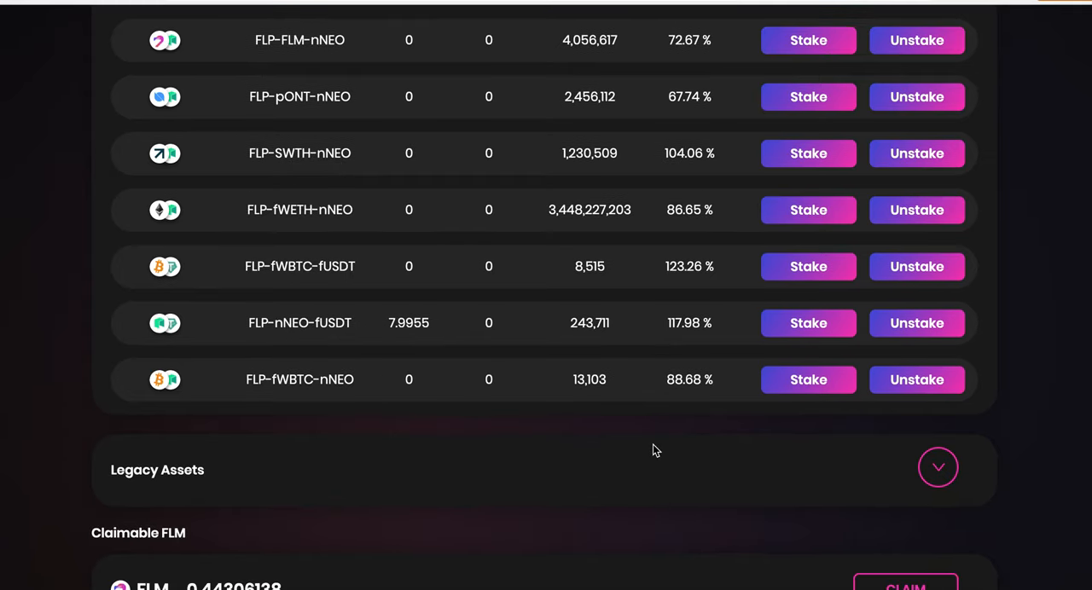
{"action": "scroll", "scroll_direction": "up", "scroll_amount": 3}
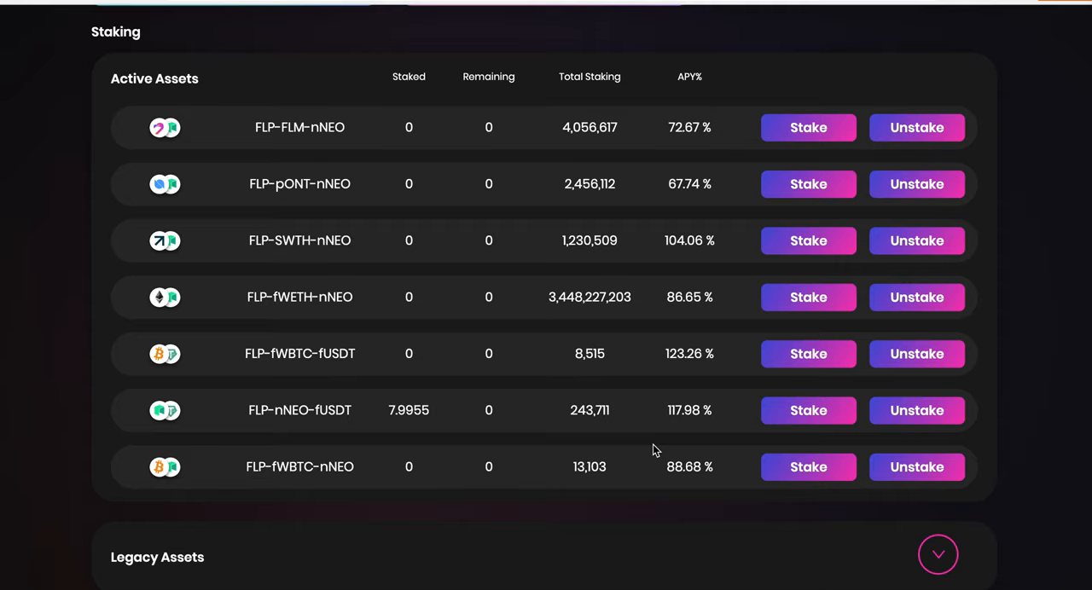
{"action": "scroll", "scroll_direction": "up", "scroll_amount": 3}
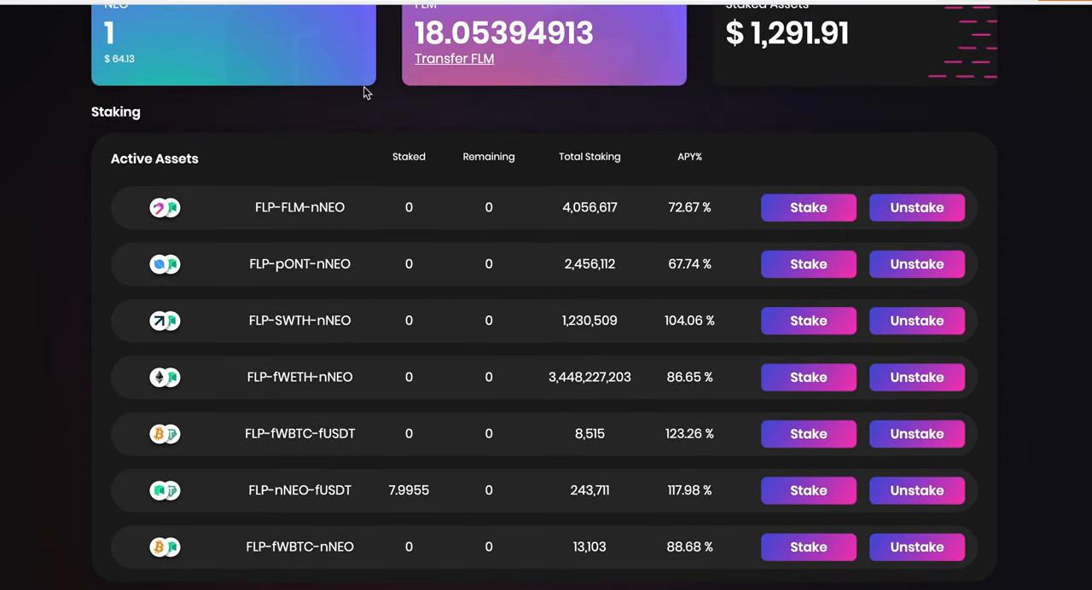
{"action": "scroll", "scroll_direction": "up", "scroll_amount": 3}
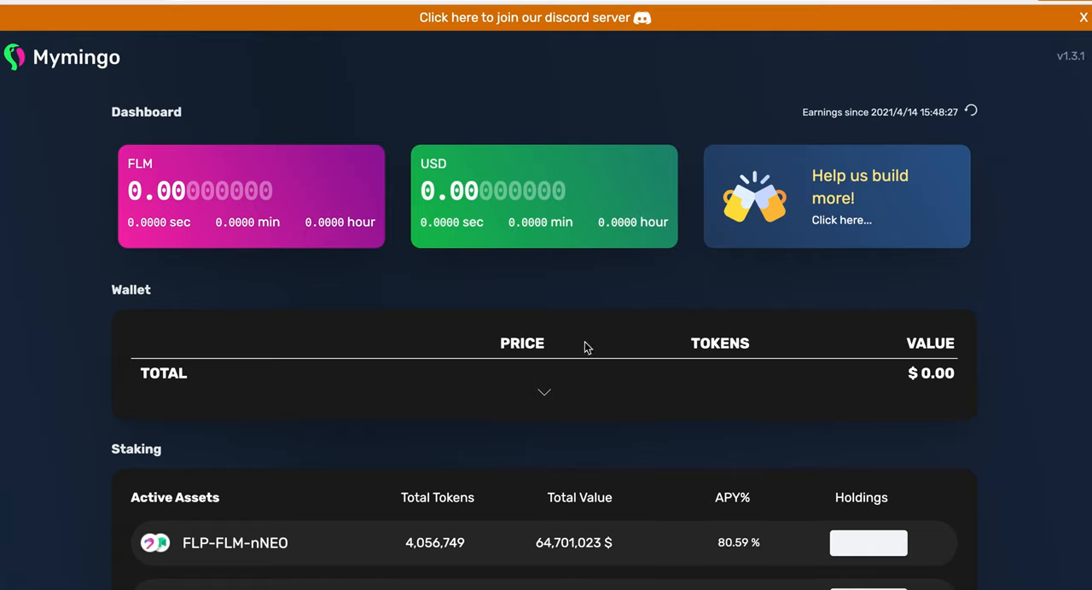
{"action": "mouse_move", "coordinate": [312, 189]}
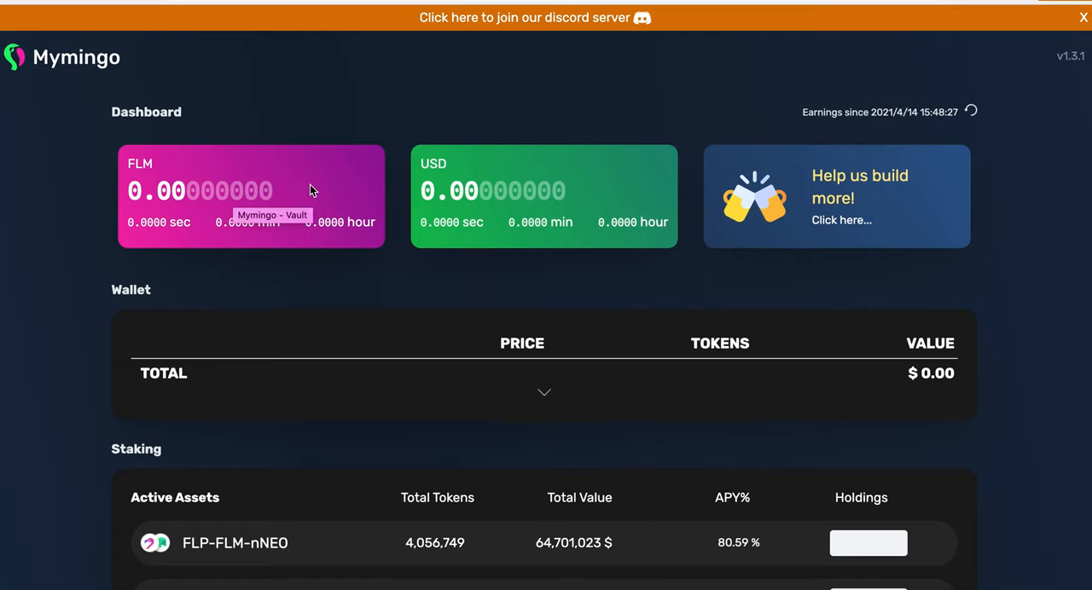
{"action": "mouse_move", "coordinate": [471, 185]}
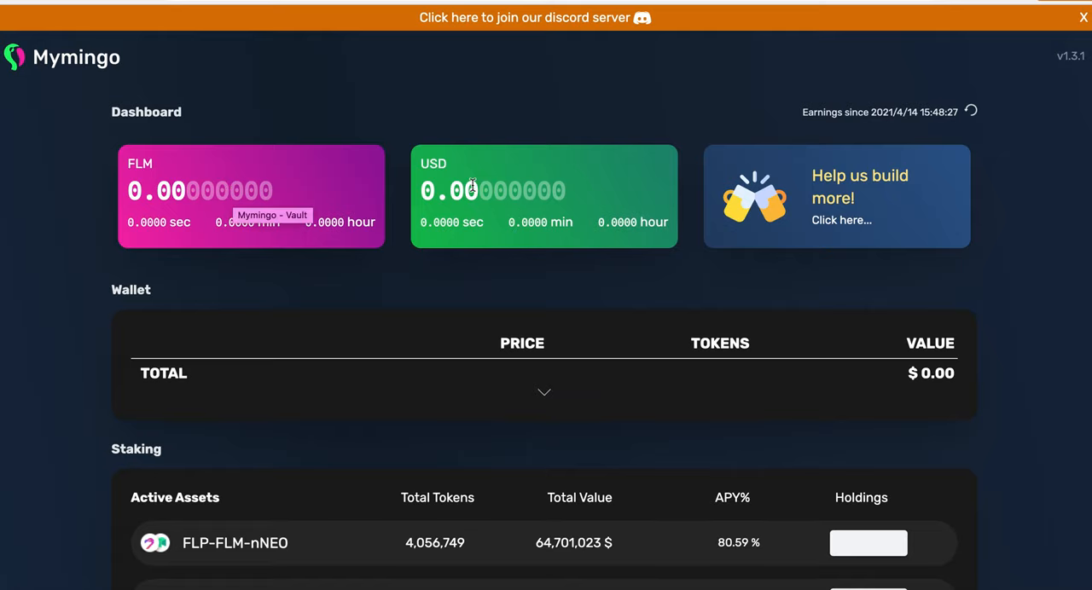
{"action": "scroll", "scroll_direction": "down", "scroll_amount": 3}
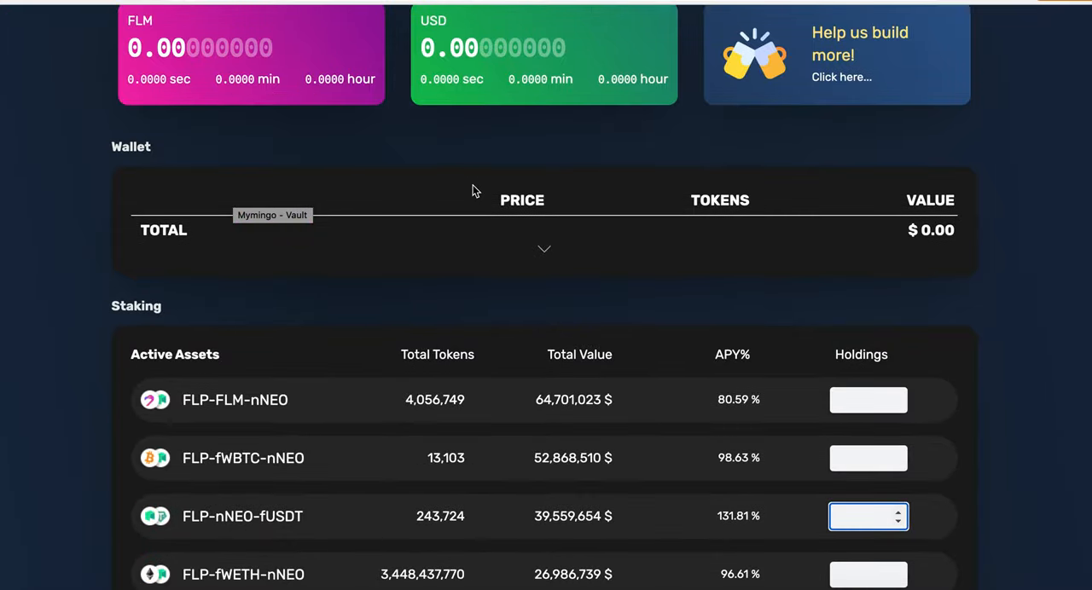
{"action": "scroll", "scroll_direction": "down", "scroll_amount": 3}
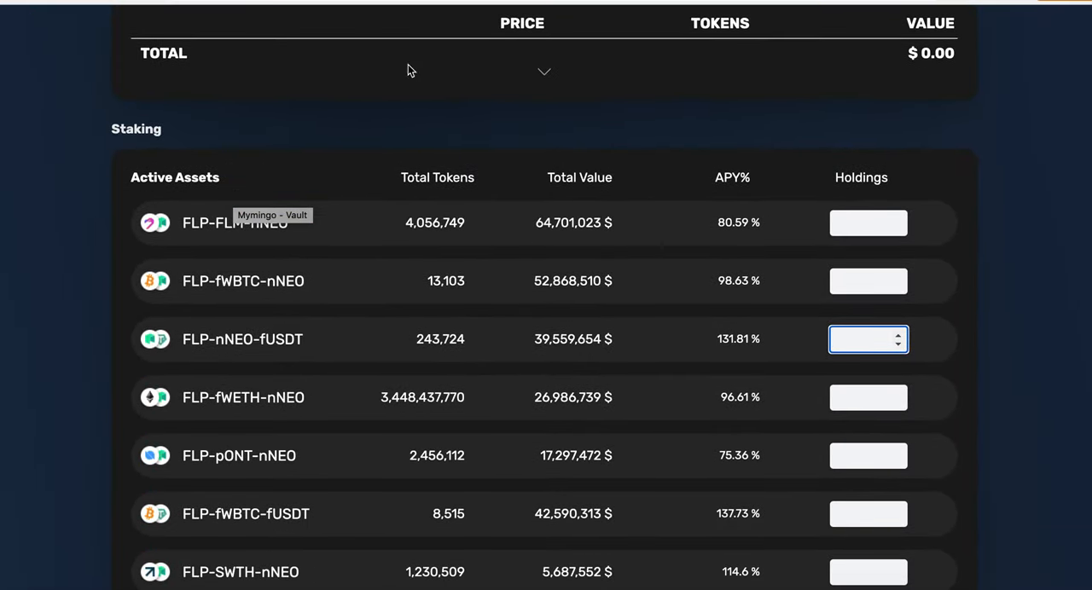
{"action": "scroll", "scroll_direction": "down", "scroll_amount": 3}
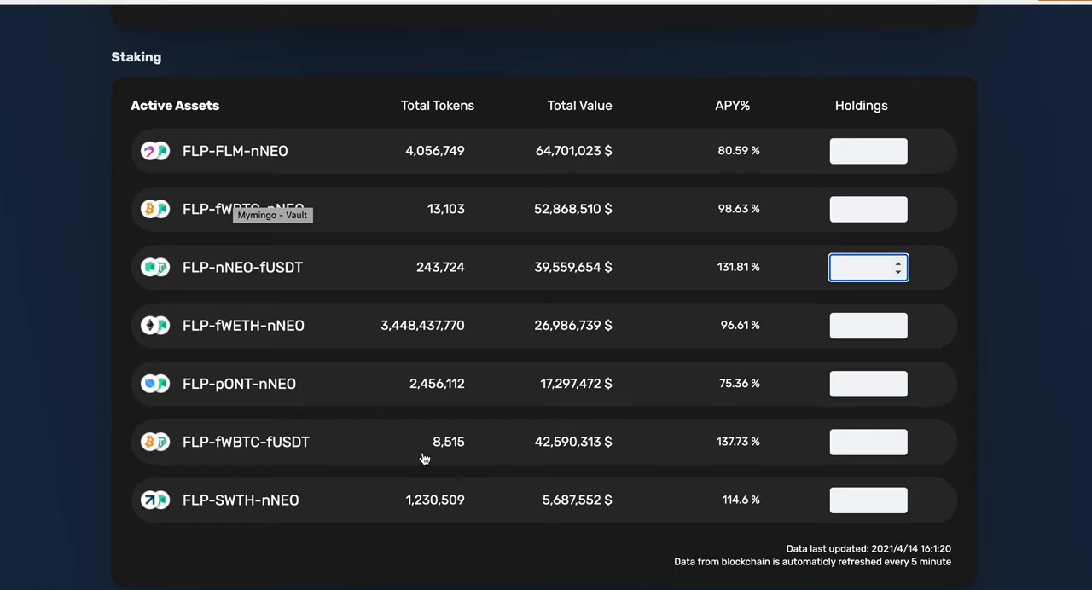
{"action": "mouse_move", "coordinate": [425, 459]}
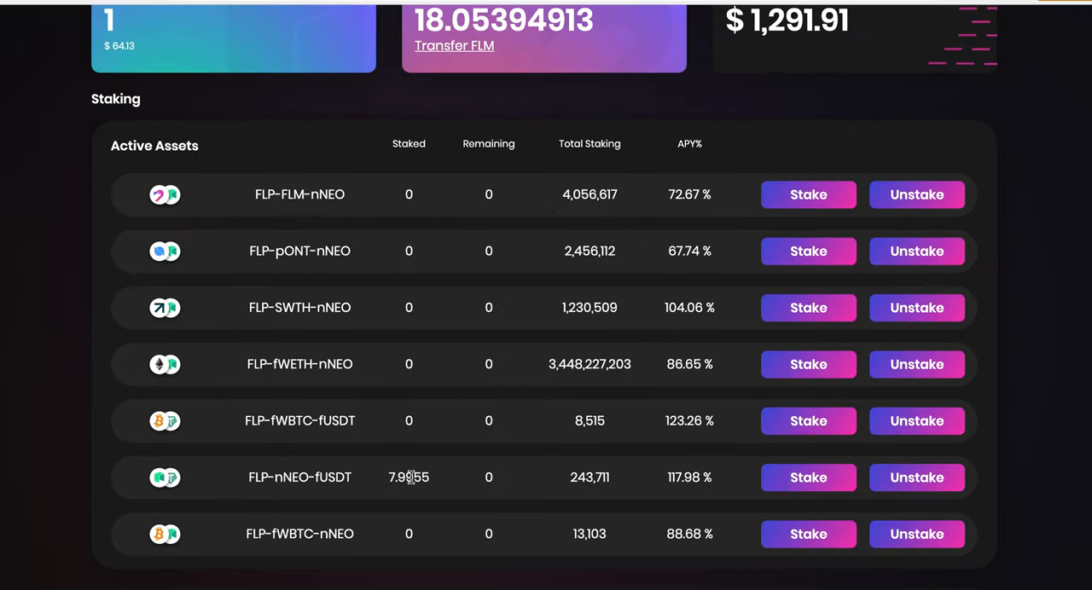
{"action": "mouse_move", "coordinate": [457, 18]}
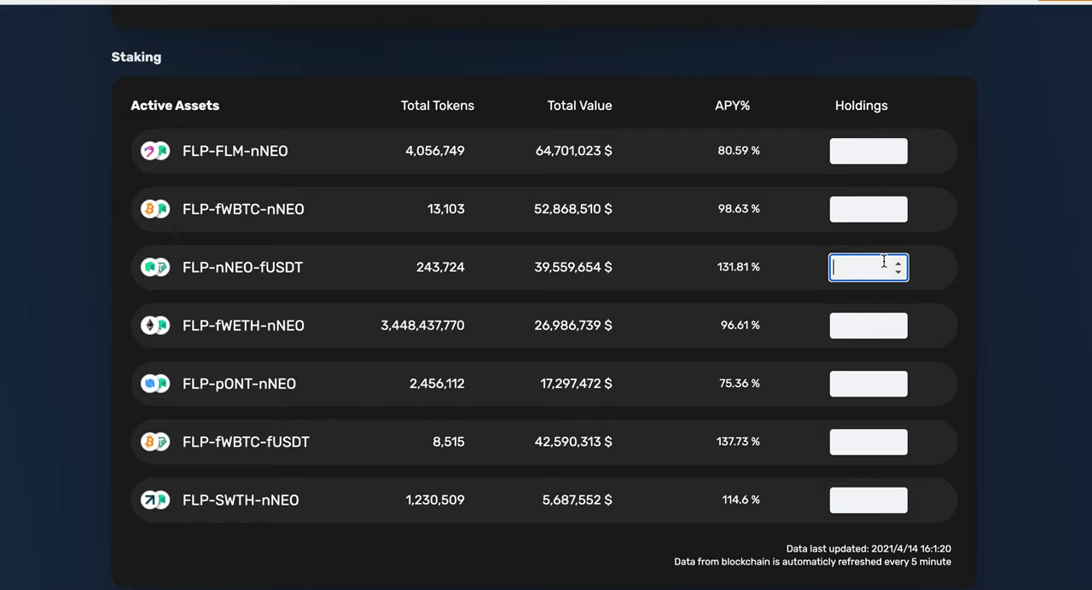
Enter 7.99 as FLP-nNEO-fUSDT holdings and return to the earnings dashboard cards
{"action": "type", "text": "7.99"}
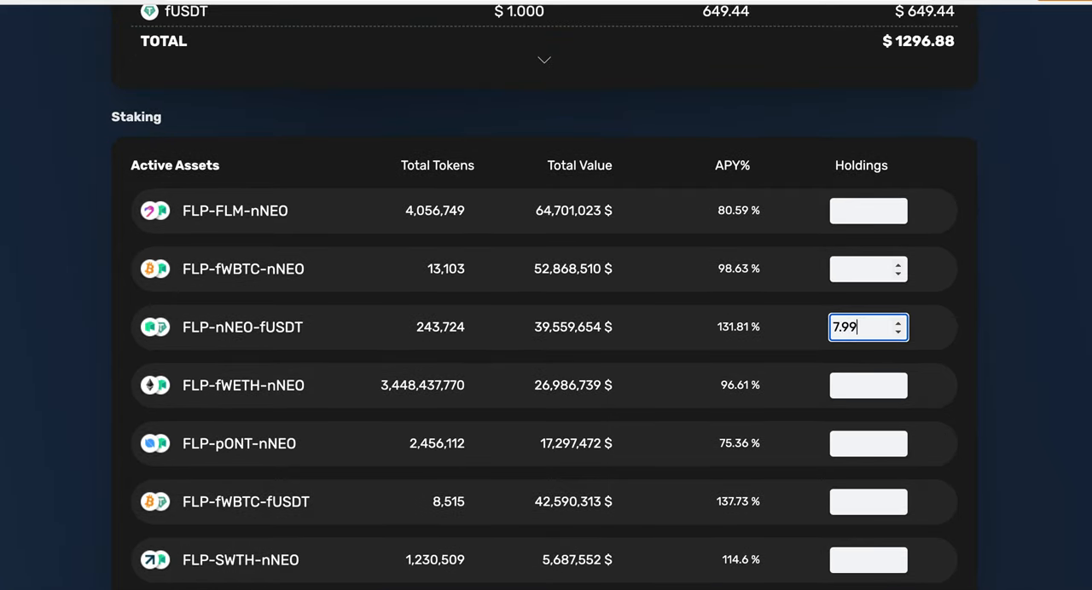
{"action": "scroll", "scroll_direction": "up", "scroll_amount": 3}
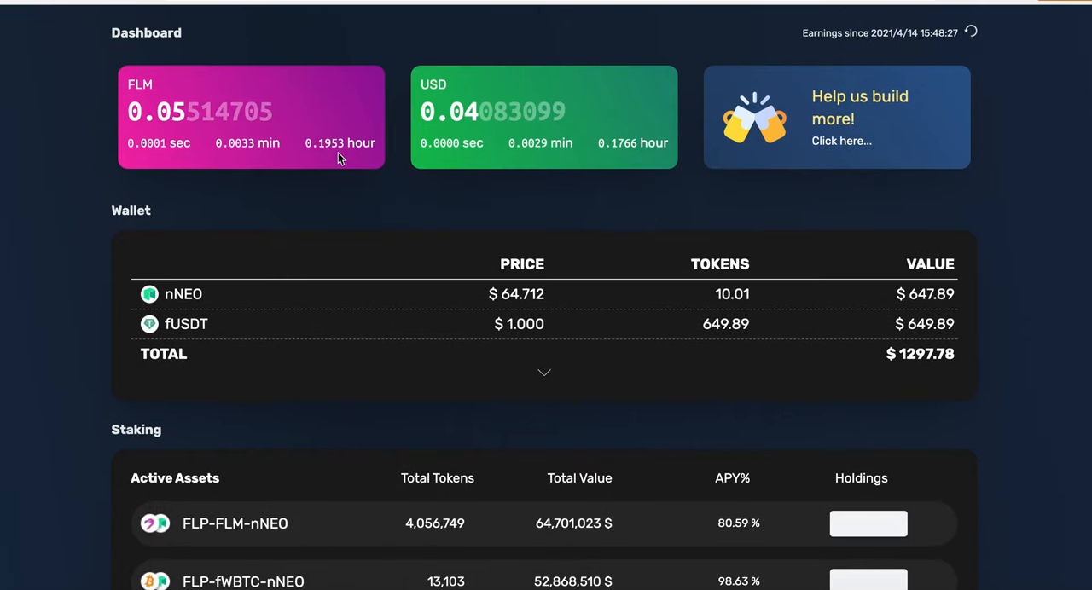
{"action": "scroll", "scroll_direction": "down", "scroll_amount": 3}
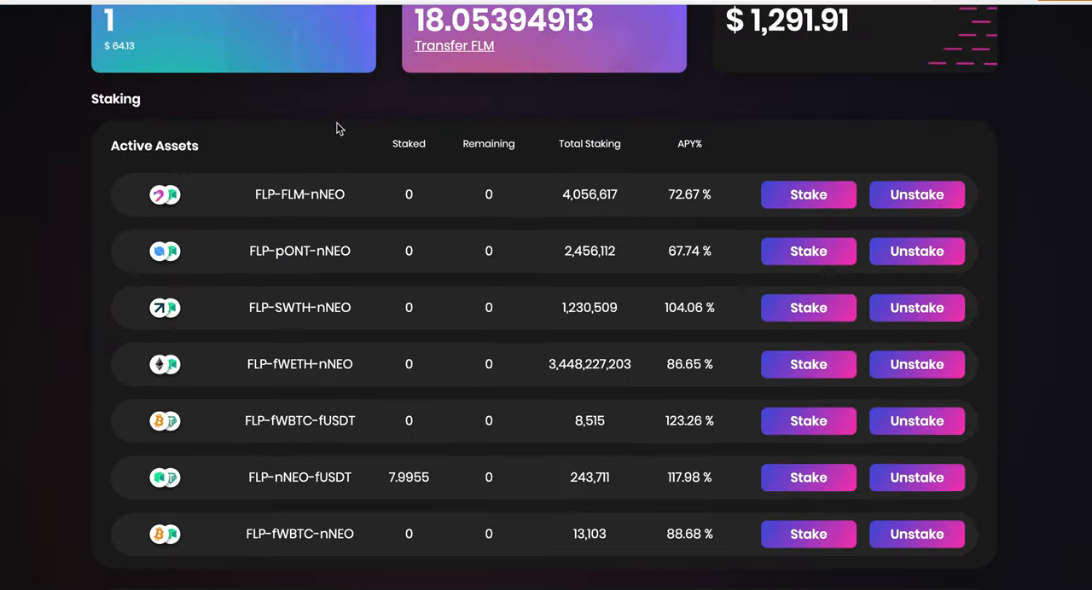
{"action": "mouse_move", "coordinate": [418, 405]}
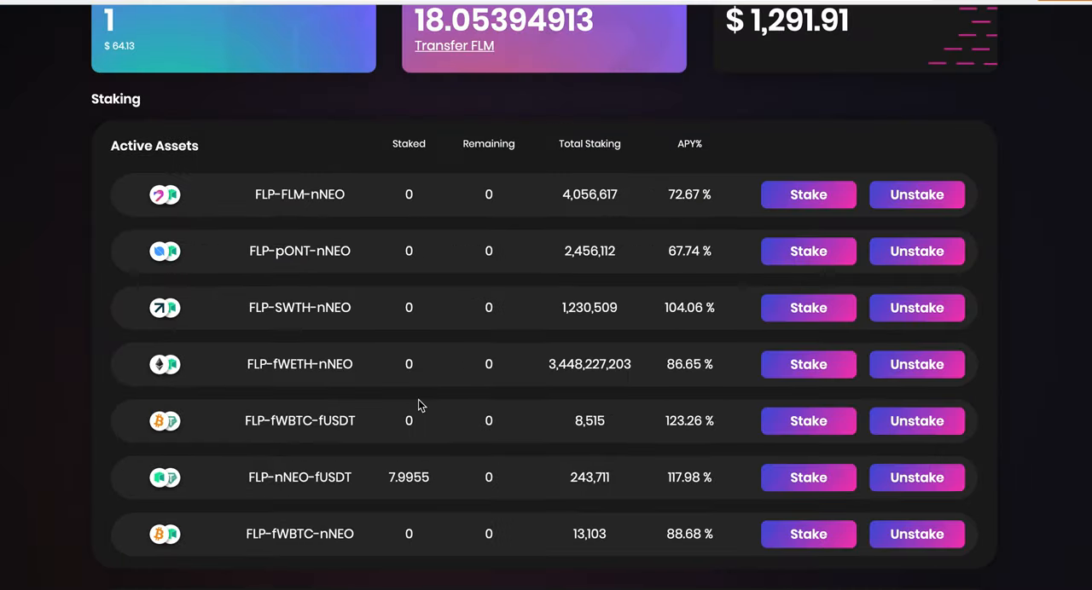
{"action": "scroll", "scroll_direction": "up", "scroll_amount": 3}
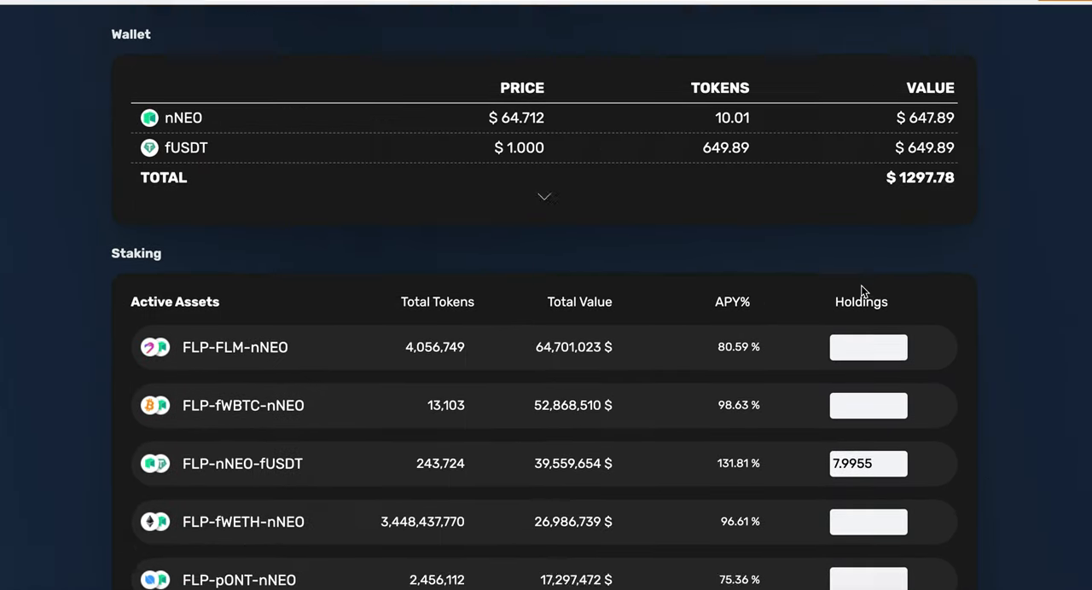
Browse the dashboard, then follow the orange banner to the MyMingo Discord general channel
{"action": "scroll", "scroll_direction": "up", "scroll_amount": 3}
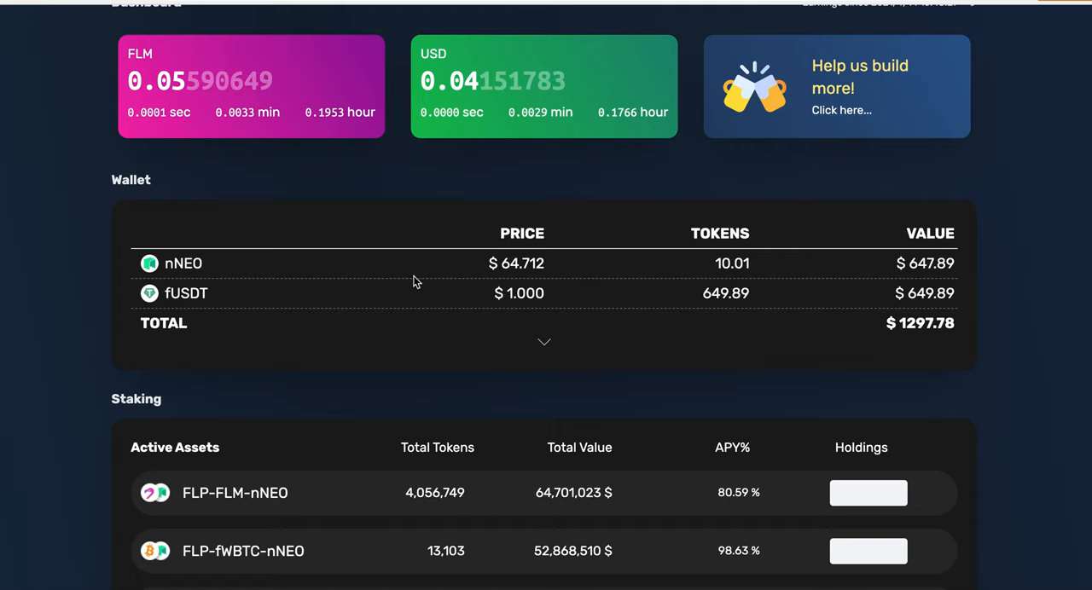
{"action": "mouse_move", "coordinate": [737, 286]}
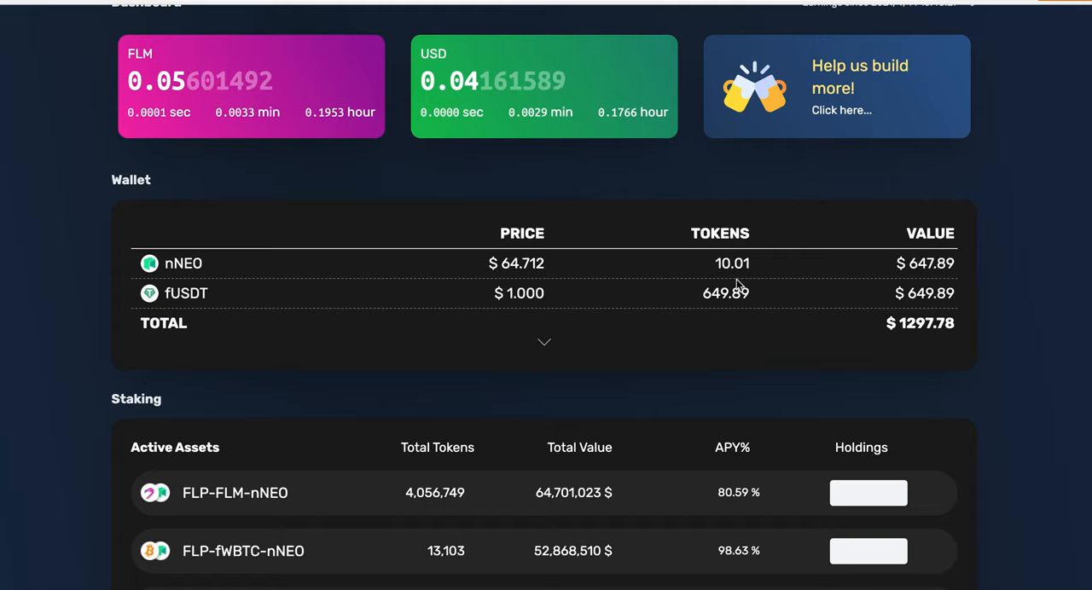
{"action": "scroll", "scroll_direction": "down", "scroll_amount": 3}
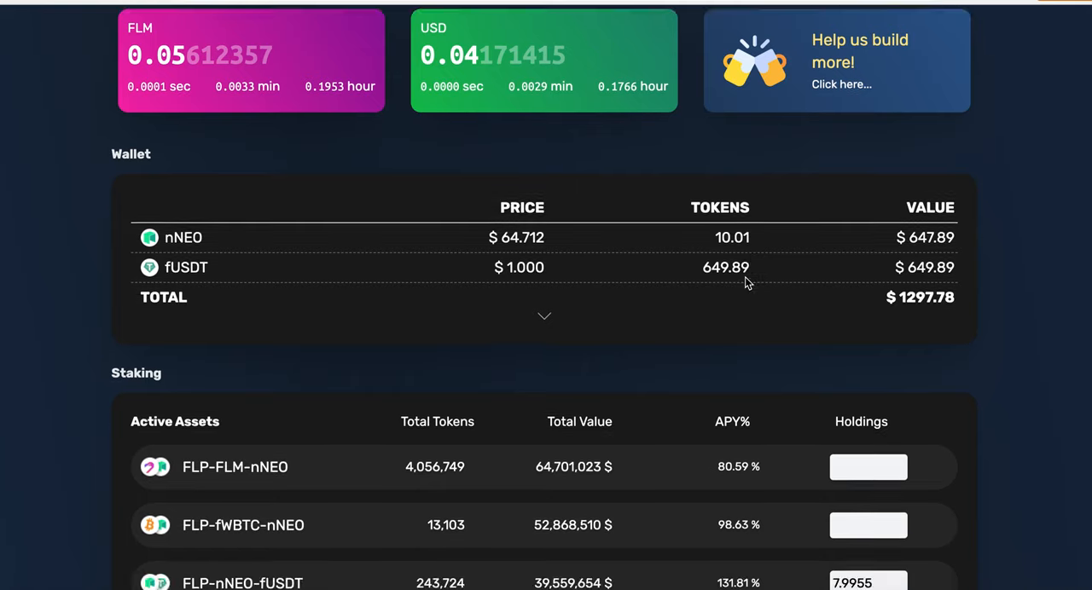
{"action": "scroll", "scroll_direction": "down", "scroll_amount": 3}
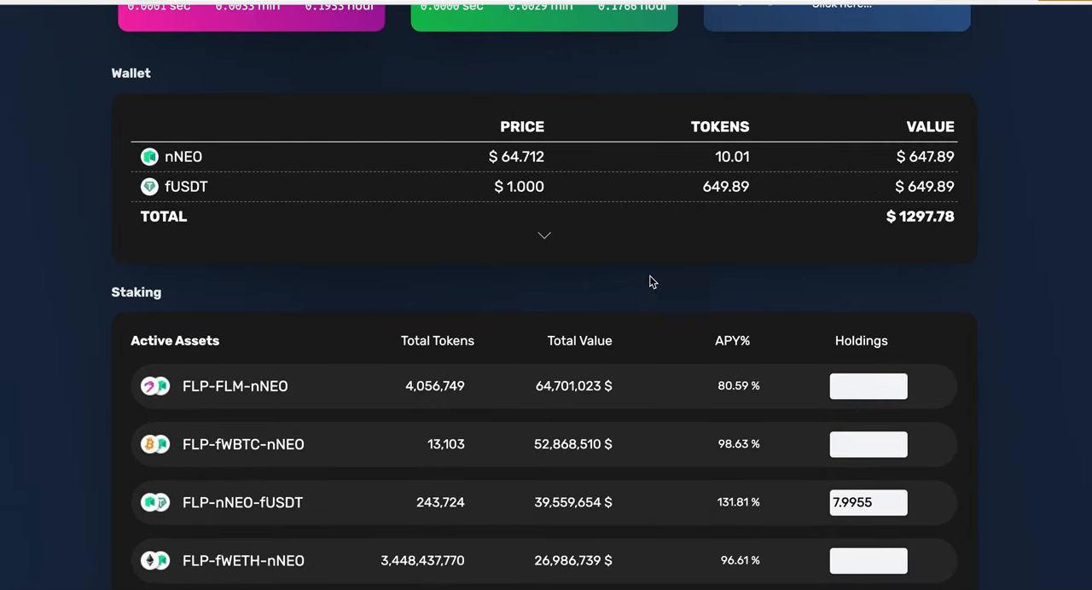
{"action": "scroll", "scroll_direction": "down", "scroll_amount": 3}
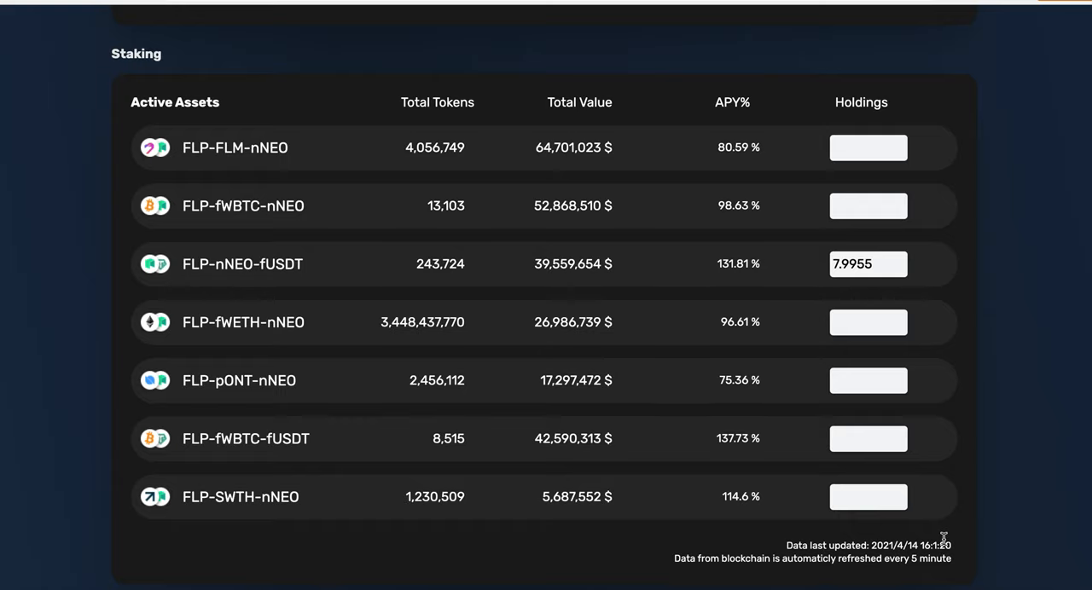
{"action": "mouse_move", "coordinate": [942, 444]}
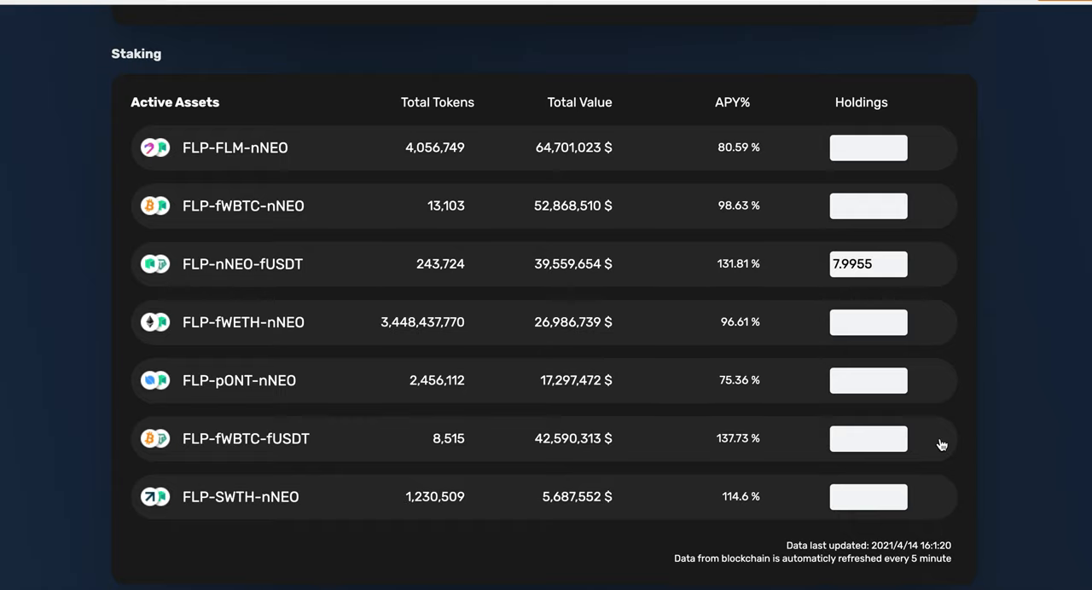
{"action": "scroll", "scroll_direction": "up", "scroll_amount": 3}
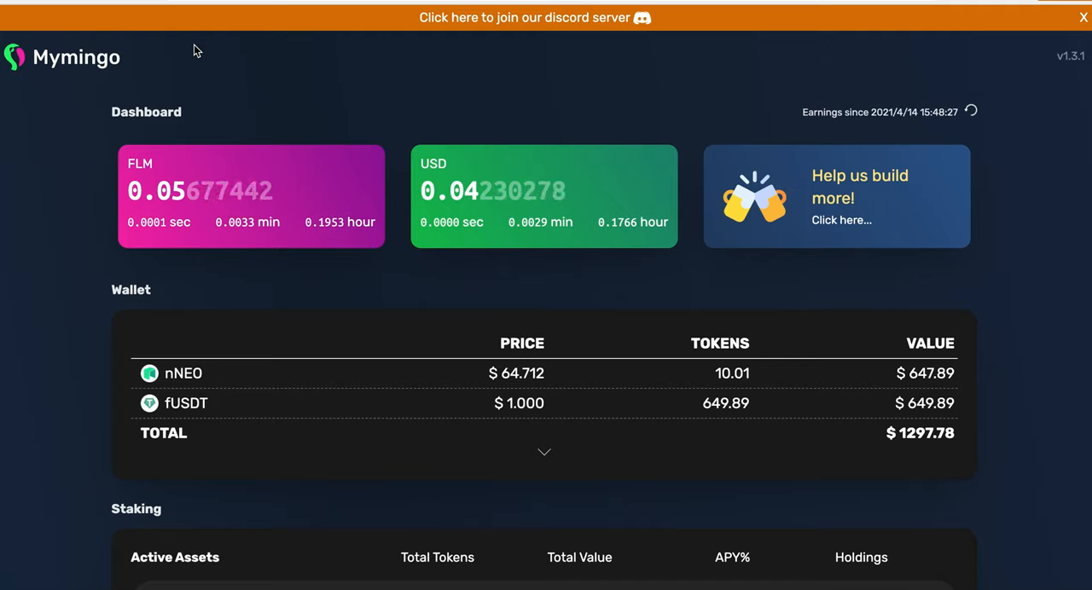
{"action": "scroll", "scroll_direction": "down", "scroll_amount": 3}
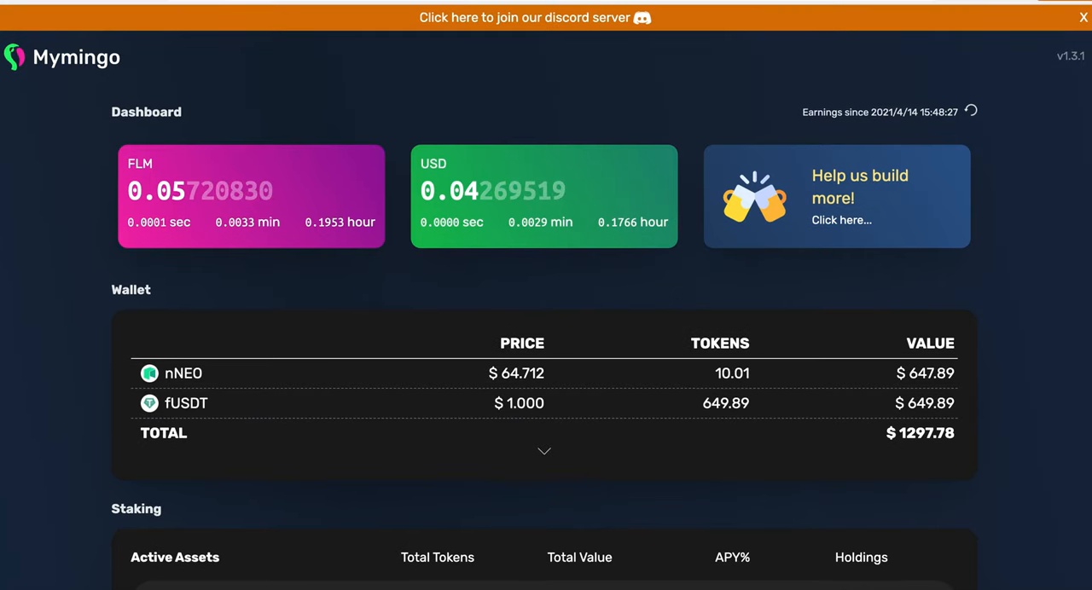
{"action": "left_click", "coordinate": [525, 17]}
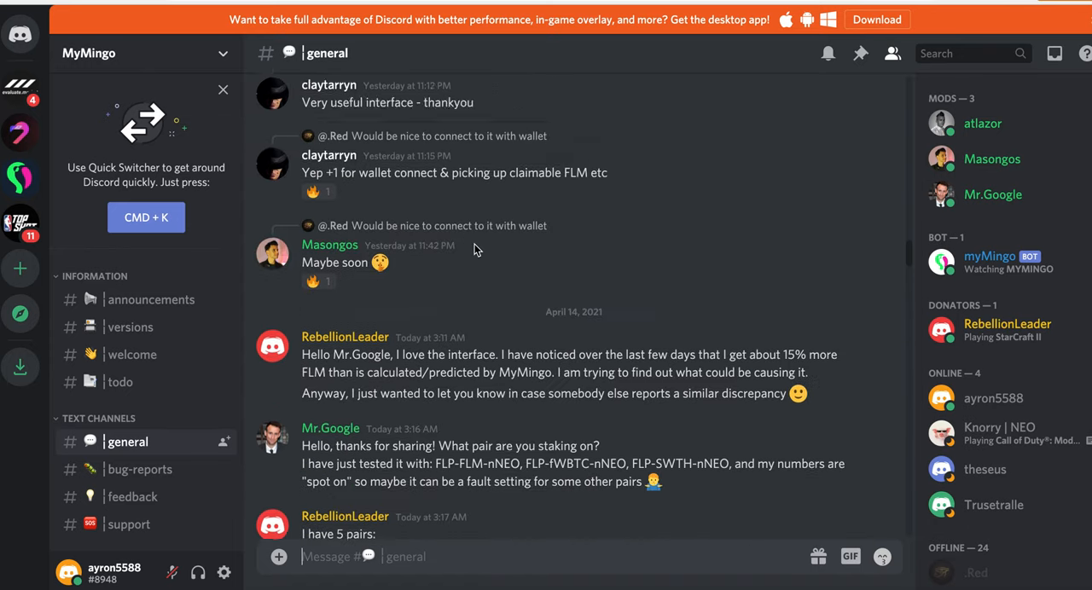